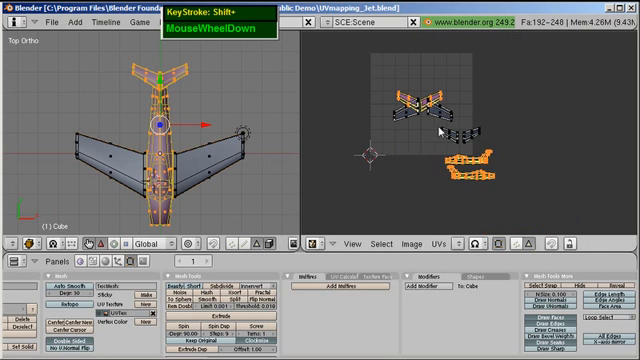
# - Select all the jet's UV islands and apply Average Islands Scale from the UVs menu
pyautogui.press('a')
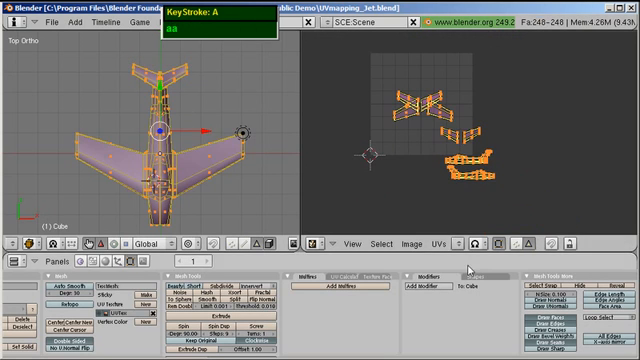
pyautogui.click(440, 244)
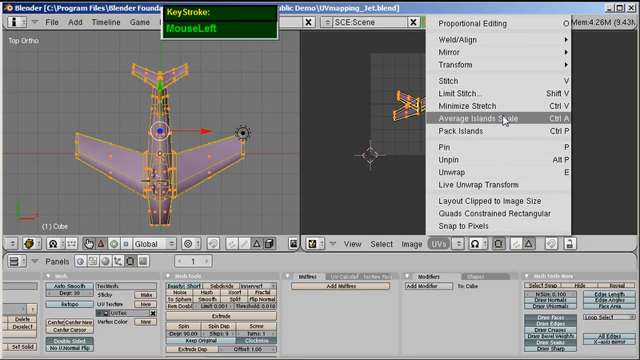
pyautogui.click(460, 122)
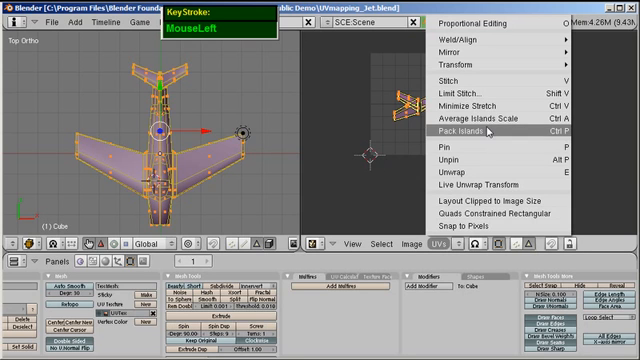
pyautogui.moveTo(476, 120)
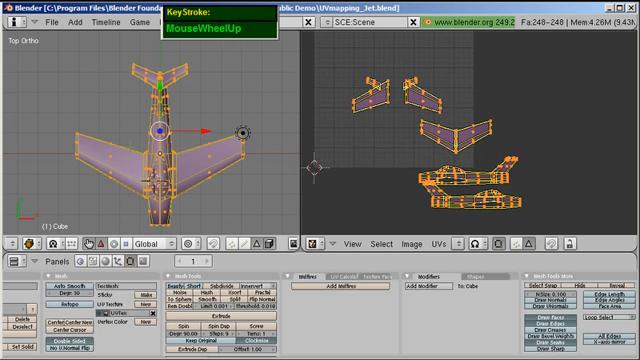
# - Zoom the UV editor and run Pack Islands so the islands fill the texture square
pyautogui.scroll(-3)
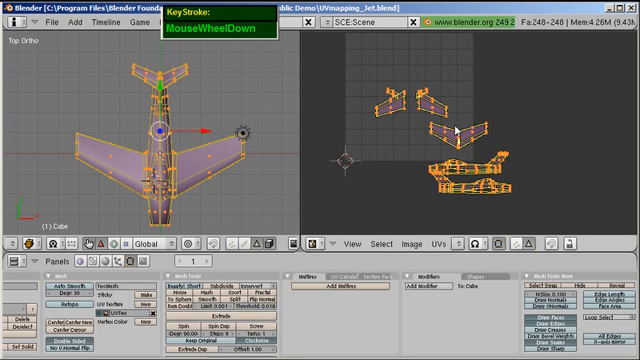
pyautogui.scroll(-3)
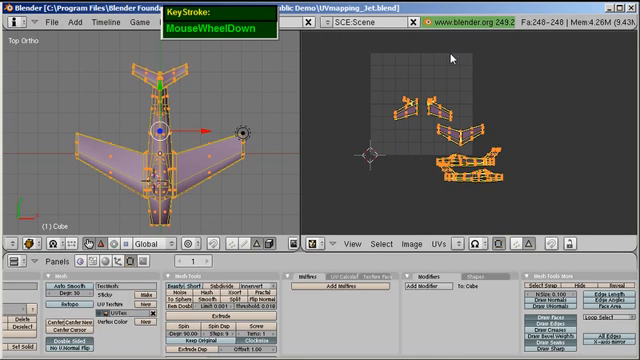
pyautogui.scroll(3)
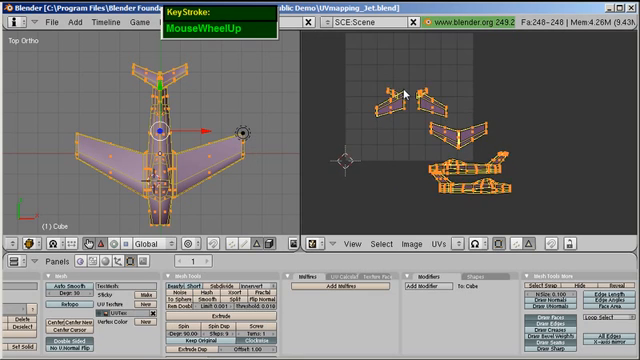
pyautogui.scroll(-3)
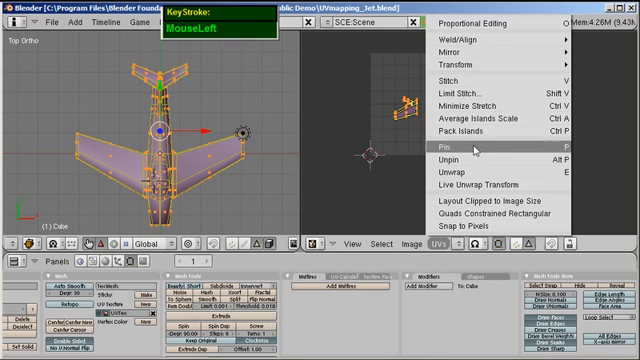
pyautogui.moveTo(478, 132)
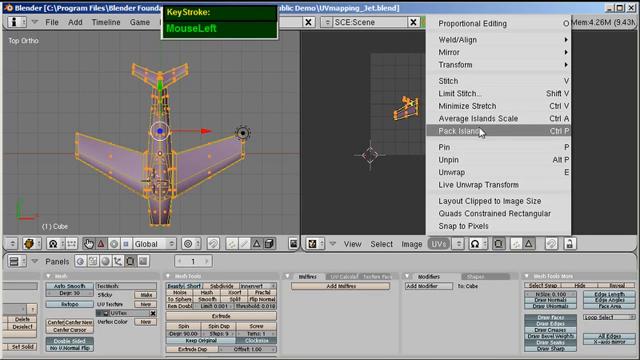
pyautogui.click(466, 130)
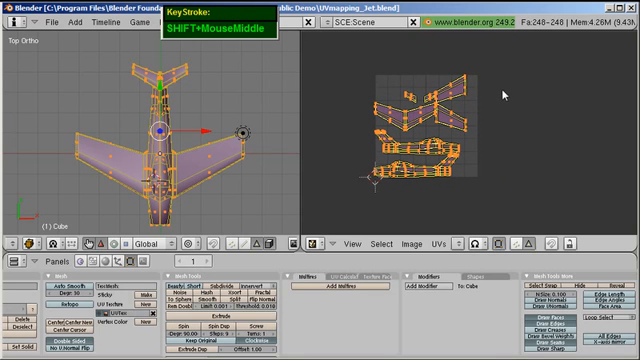
pyautogui.moveTo(454, 158)
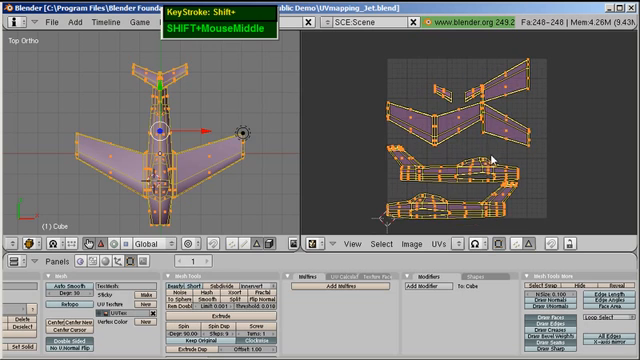
# - Orbit the 3D view to see the jet at an angle beside the packed UV layout
pyautogui.press('a')
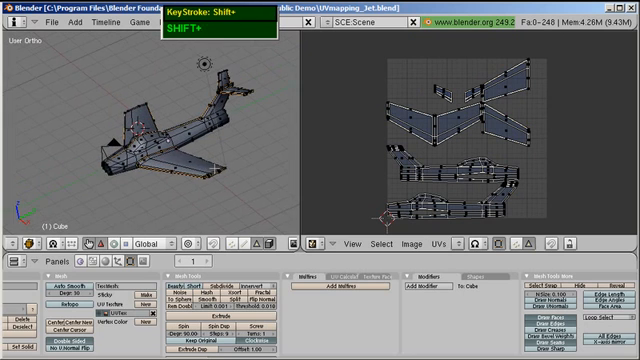
pyautogui.middleClick(150, 130)
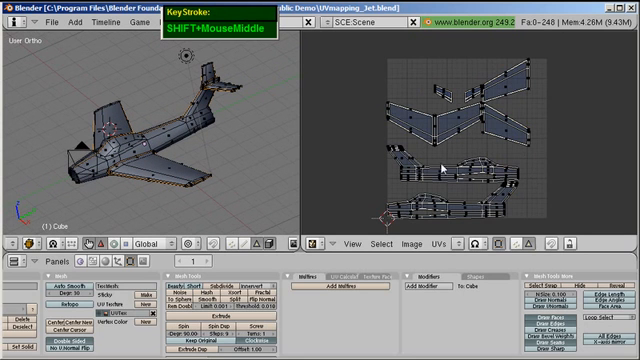
pyautogui.moveTo(536, 206)
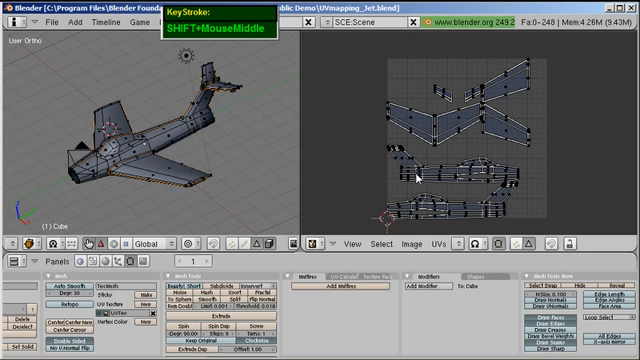
pyautogui.scroll(-3)
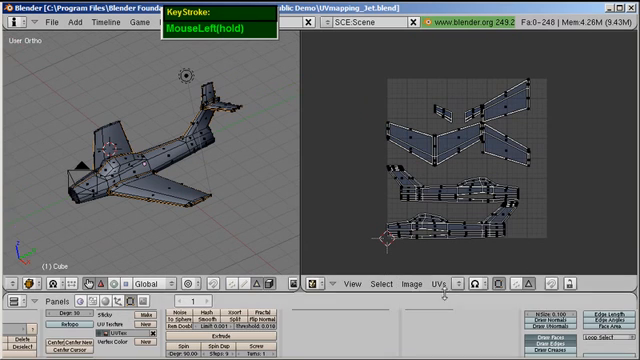
# - Start Save UV Face Layout from the UVs Scripts menu
pyautogui.click(428, 288)
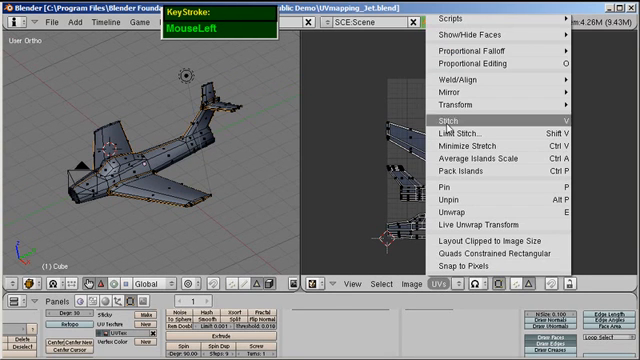
pyautogui.click(460, 18)
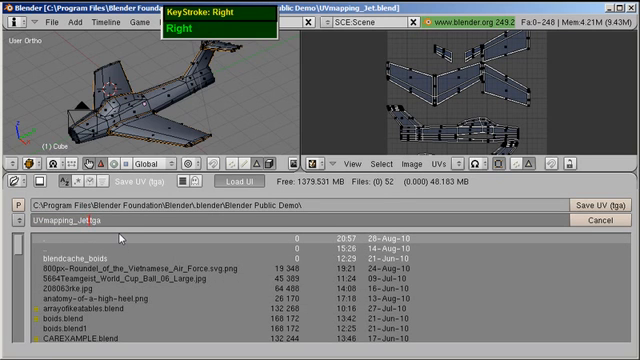
# - Edit the export file name and save the UV layout as a TGA in the Blender Public Demo folder
pyautogui.press('backspace')
pyautogui.write('t_Layou')
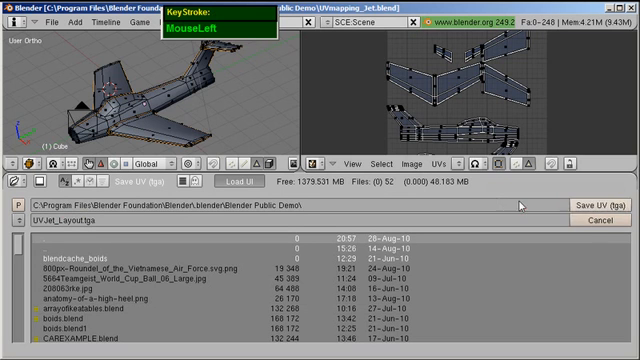
pyautogui.click(346, 164)
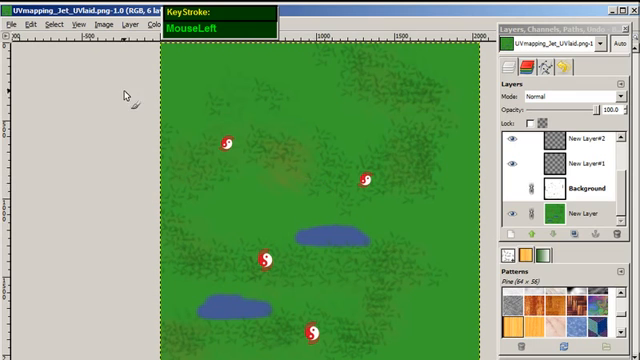
# - Use File > Open to browse the Blender Public Demo folder for the exported UV layout
pyautogui.click(12, 24)
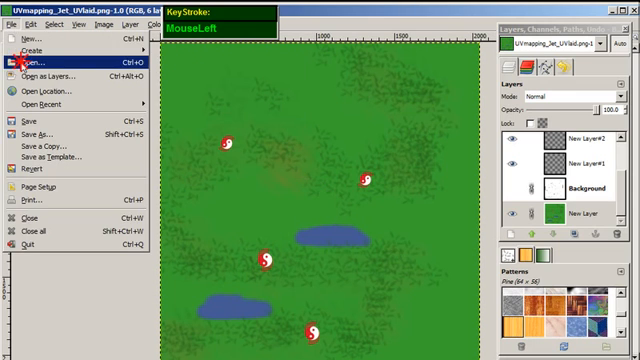
pyautogui.click(38, 64)
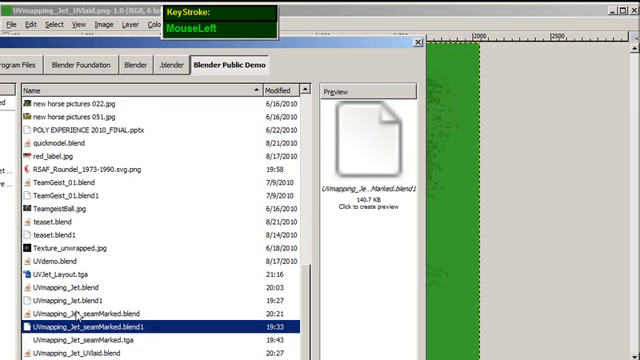
pyautogui.click(110, 312)
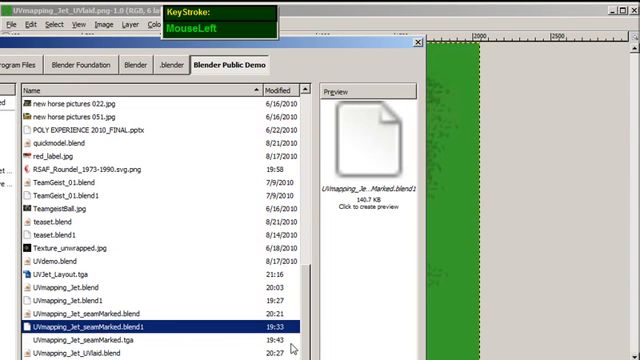
pyautogui.click(100, 272)
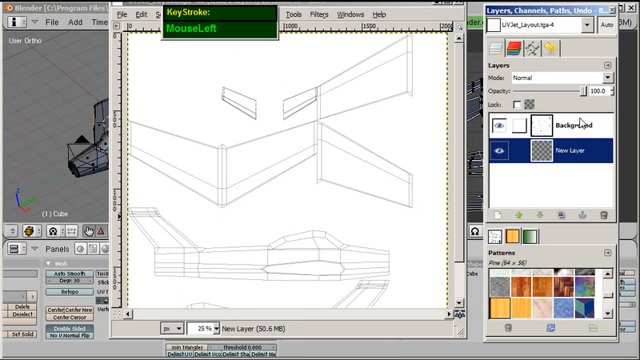
# - Bucket-fill the new layer dark green and set the UV wireframe layer to Multiply over it
pyautogui.click(560, 124)
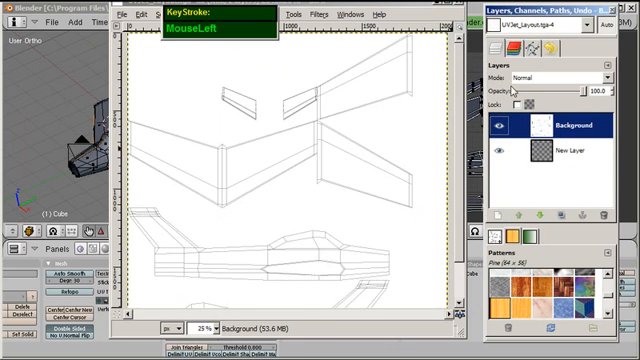
pyautogui.click(556, 76)
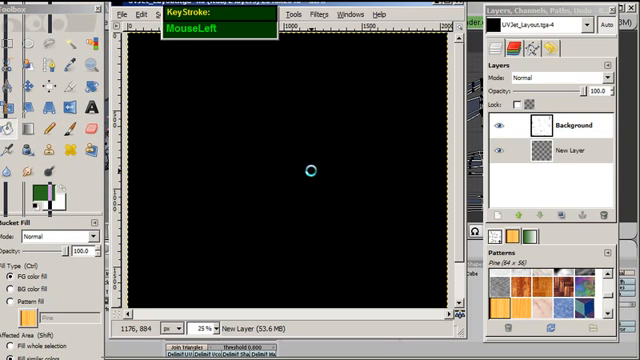
pyautogui.click(308, 172)
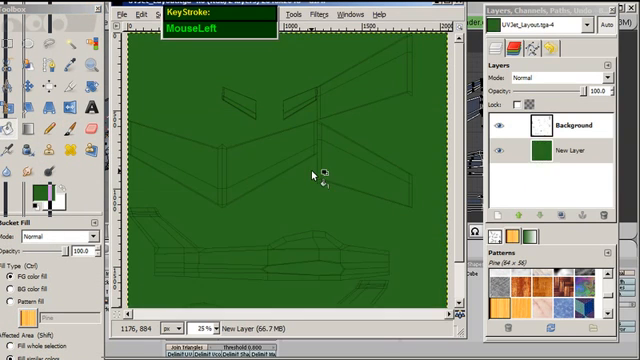
pyautogui.click(556, 128)
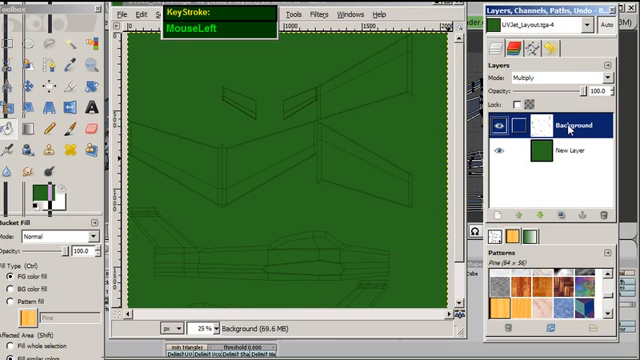
pyautogui.click(560, 126)
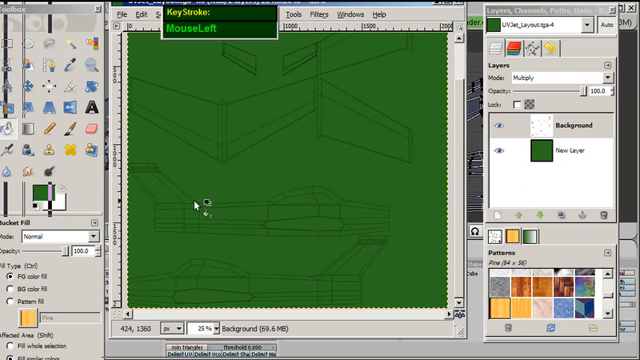
pyautogui.moveTo(264, 218)
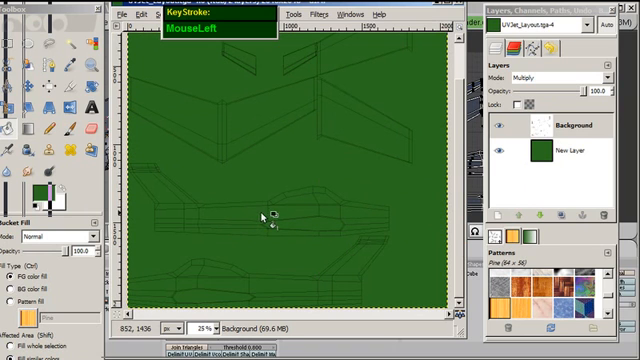
pyautogui.moveTo(304, 94)
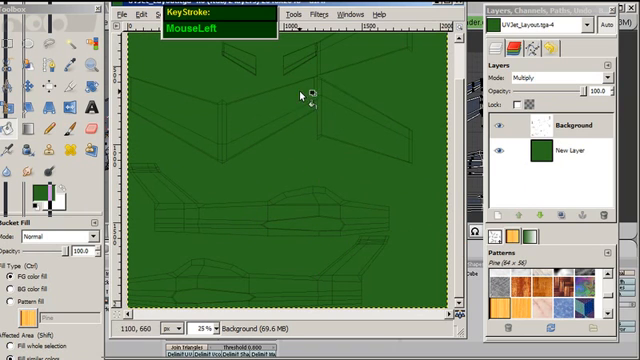
pyautogui.moveTo(236, 218)
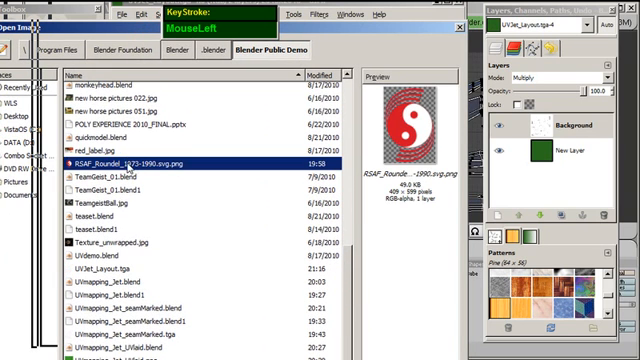
# - Open the RSAF red-and-white roundel PNG and copy its artwork
pyautogui.doubleClick(112, 160)
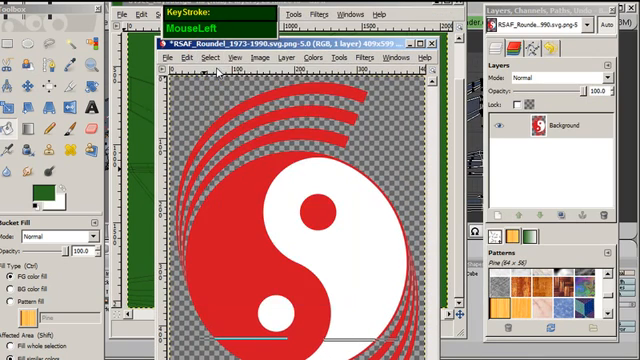
pyautogui.click(184, 56)
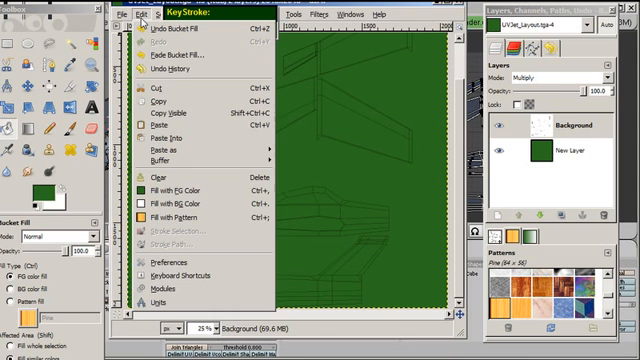
# - Paste the roundel as a new layer and move it to the top of the layer stack
pyautogui.click(170, 148)
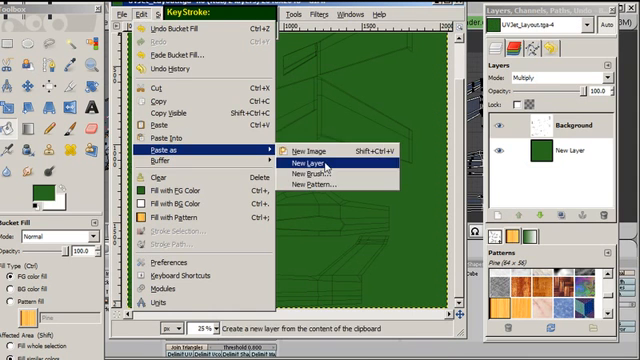
pyautogui.click(304, 160)
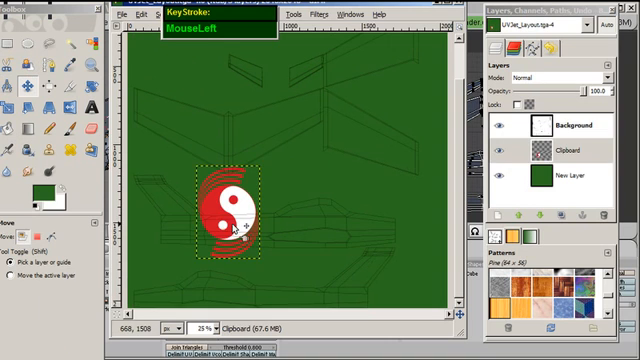
pyautogui.press('ctrl+z')
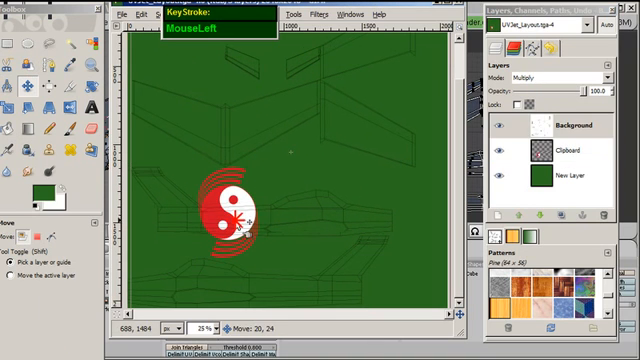
pyautogui.press('ctrl+z')
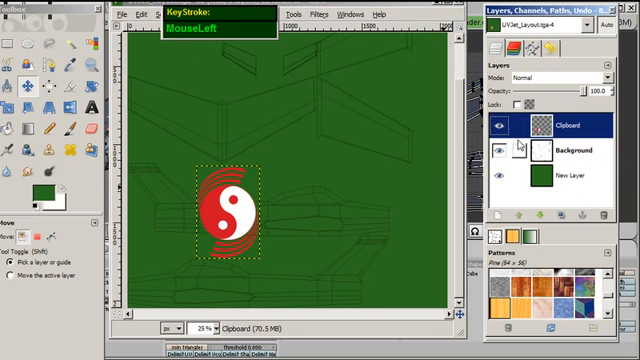
pyautogui.moveTo(236, 204); pyautogui.dragTo(224, 224)
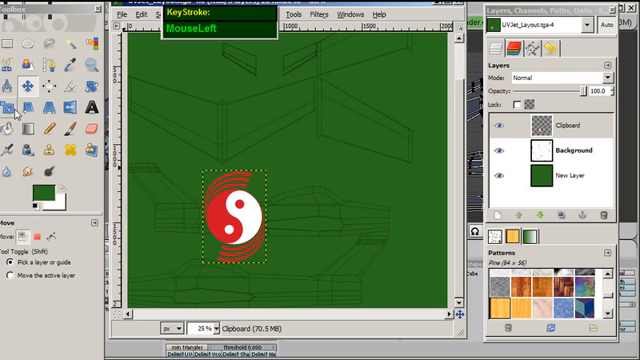
# - Shrink the roundel layer to a small badge with the Scale tool
pyautogui.click(12, 88)
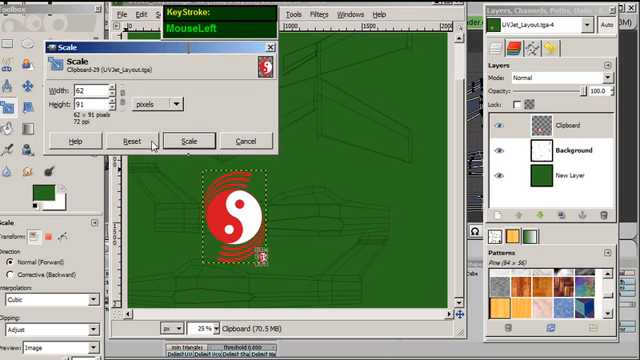
pyautogui.click(192, 140)
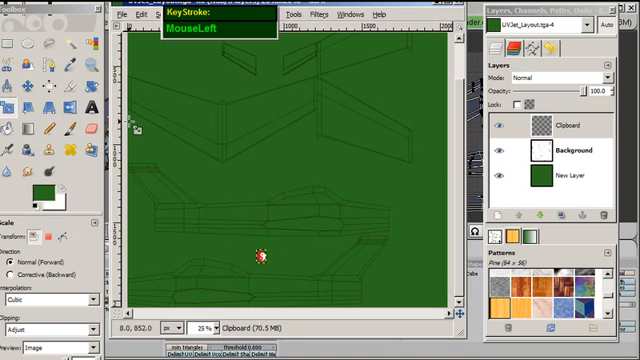
pyautogui.press('m')
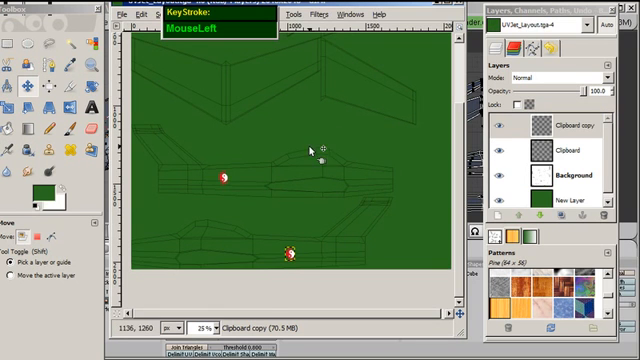
# - Paste another roundel as a new layer, move it onto the upper panel and rotate it
pyautogui.click(134, 14)
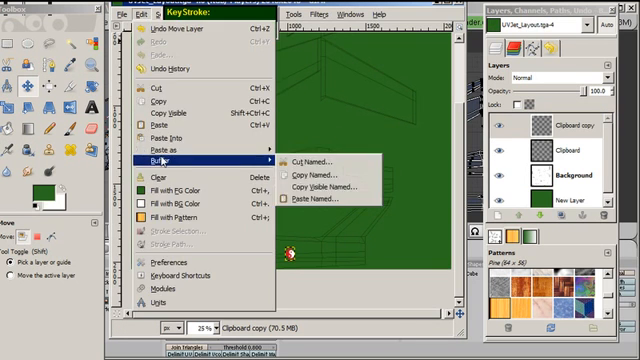
pyautogui.click(316, 200)
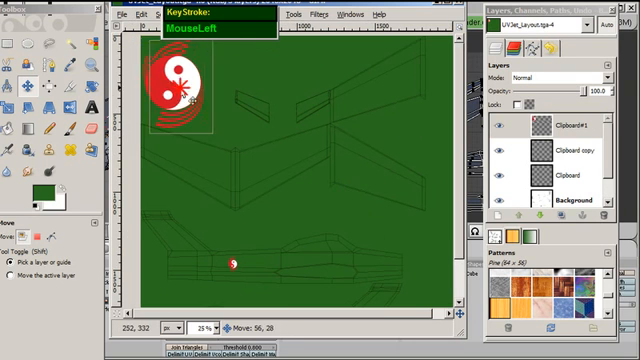
pyautogui.moveTo(178, 80); pyautogui.dragTo(300, 156)
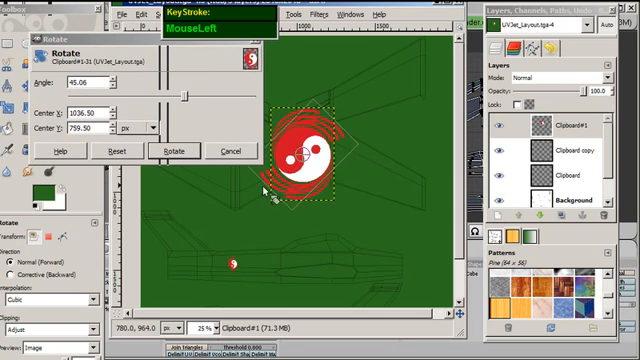
pyautogui.click(176, 150)
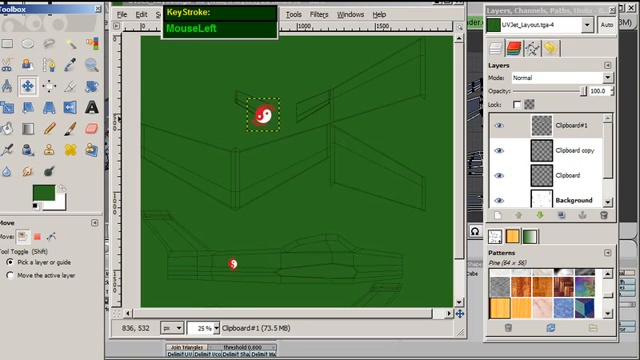
# - Place the rotated roundel on the upper panel and another on the central panel
pyautogui.moveTo(268, 112); pyautogui.dragTo(308, 150)
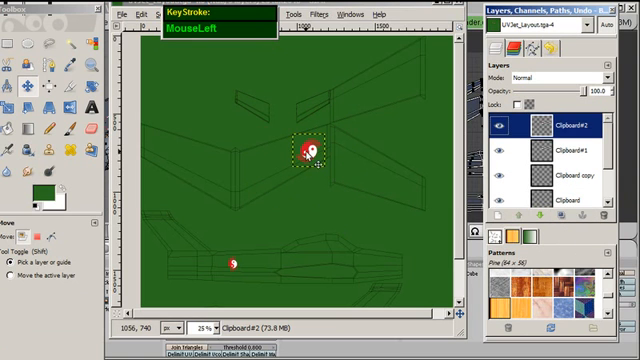
pyautogui.moveTo(304, 148); pyautogui.dragTo(358, 96)
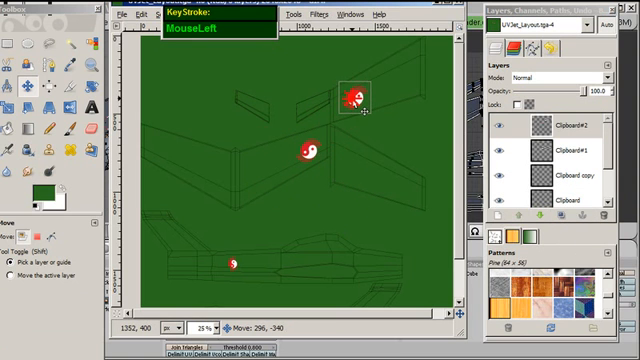
pyautogui.click(356, 96)
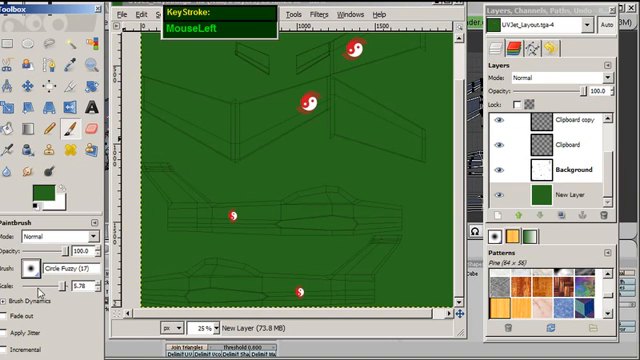
# - Set the foreground colour to blue and paint patches on the middle and lower wing panels
pyautogui.click(40, 190)
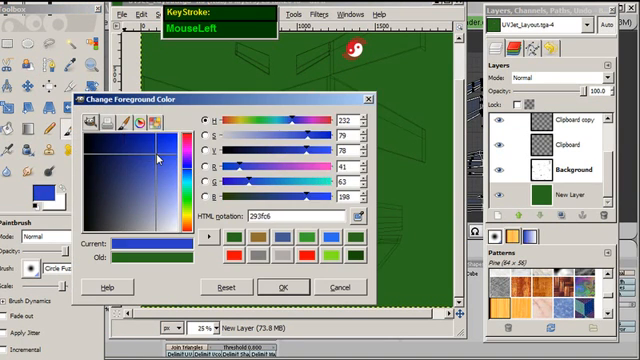
pyautogui.click(284, 288)
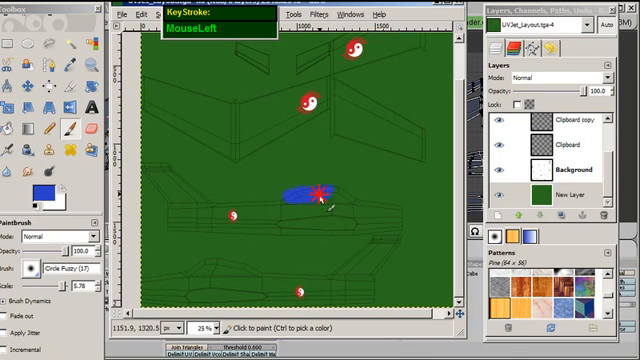
pyautogui.moveTo(312, 192); pyautogui.dragTo(352, 198)
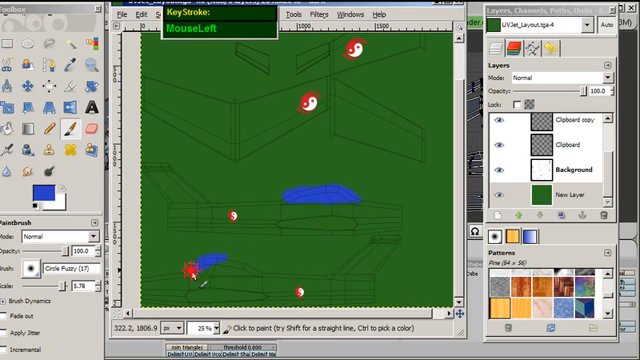
pyautogui.moveTo(190, 270); pyautogui.dragTo(256, 276)
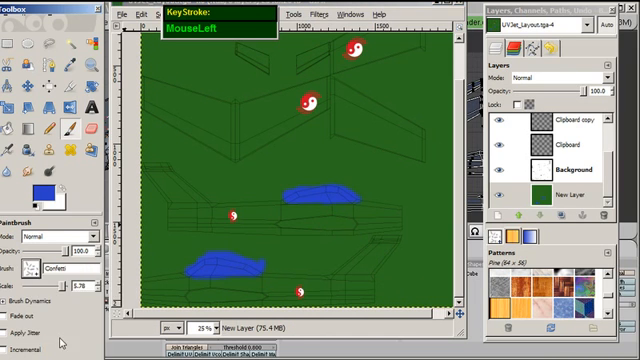
# - Draw straight Shift-click stripe lines with the Paintbrush across several panels
pyautogui.click(44, 188)
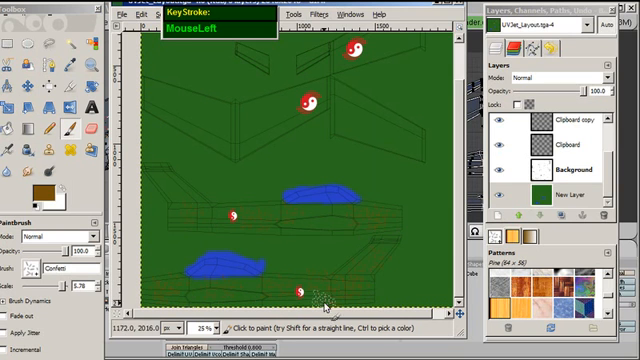
pyautogui.click(344, 130)
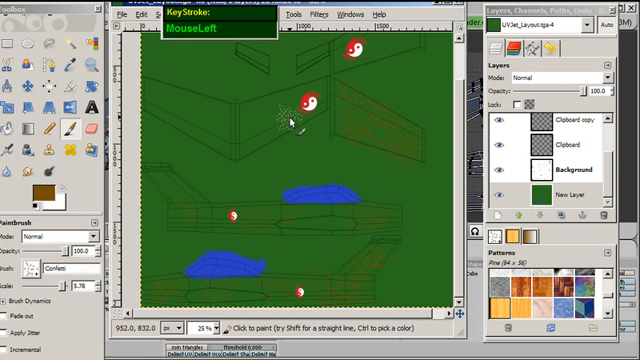
pyautogui.click(164, 100)
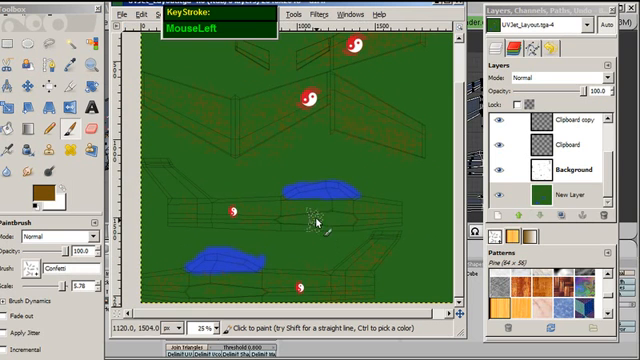
pyautogui.click(308, 278)
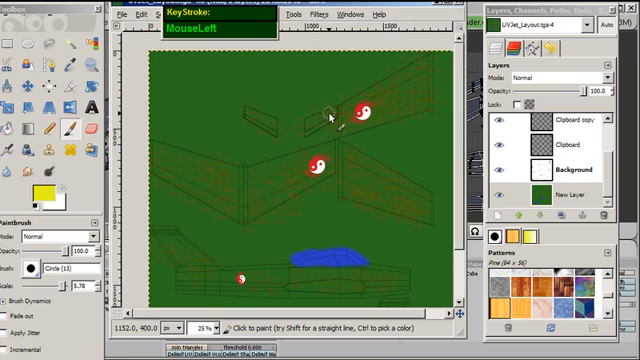
# - Paint a yellow stripe and a red stripe beside it near the top edge
pyautogui.click(328, 116)
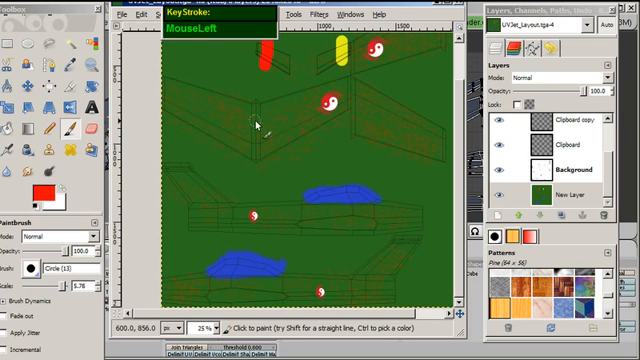
pyautogui.click(490, 168)
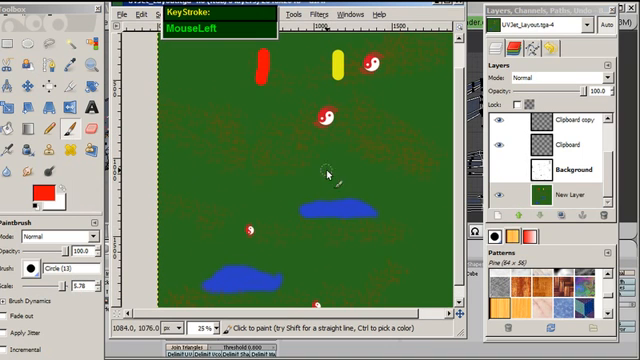
# - Save As the texture, browsing to the Blender Public Demo folder as a PNG
pyautogui.click(130, 14)
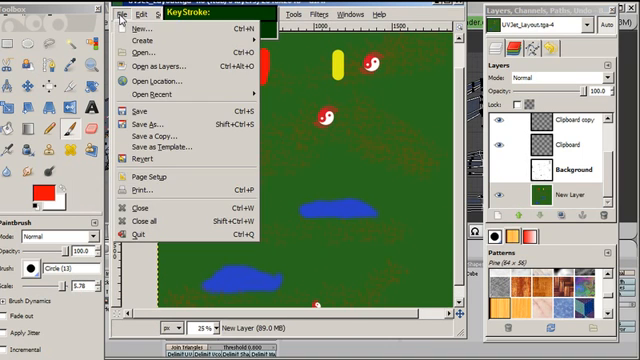
pyautogui.click(148, 124)
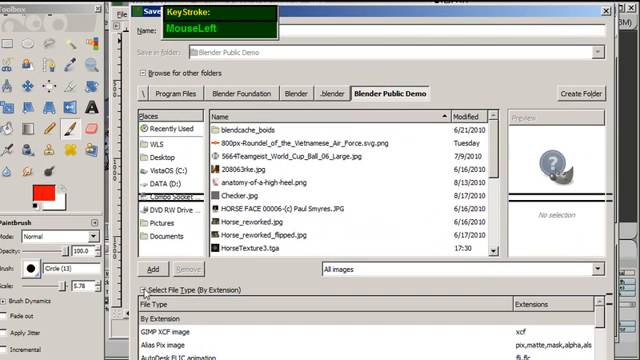
pyautogui.scroll(-3)
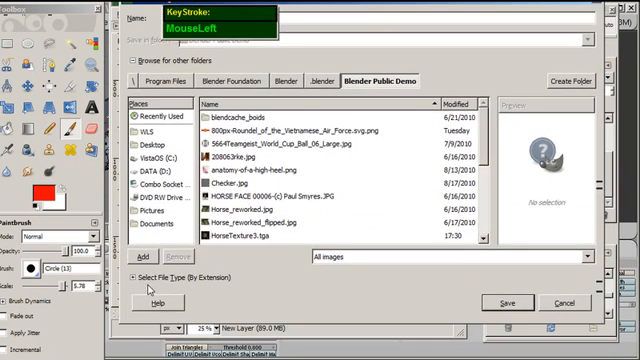
pyautogui.click(136, 276)
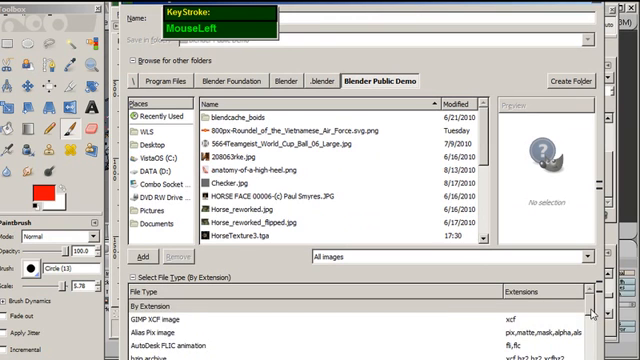
pyautogui.scroll(-3)
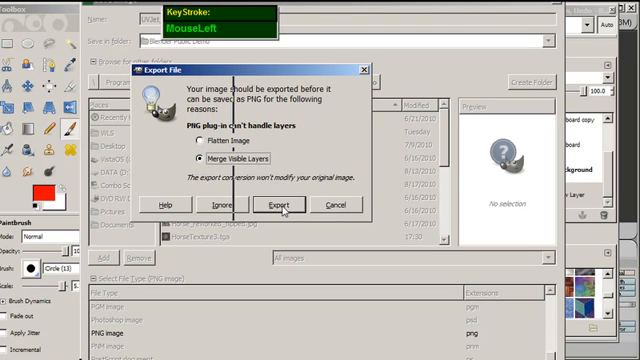
# - Export with Merge Visible Layers and save the PNG with the chosen options
pyautogui.click(280, 204)
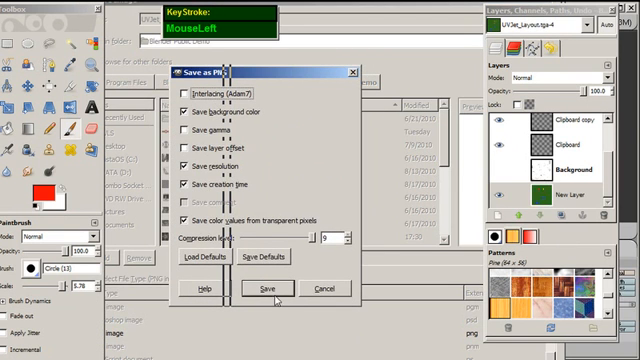
pyautogui.click(262, 288)
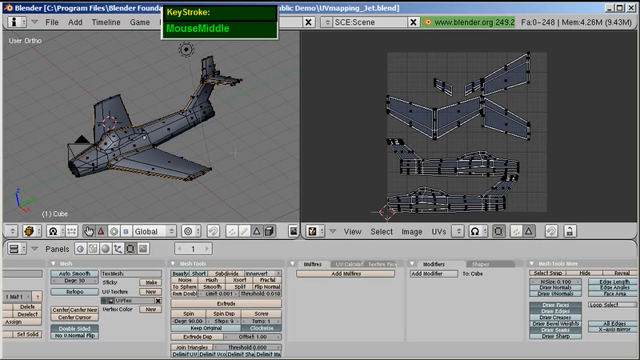
# - Leave Edit Mode on the jet and bring up its Material buttons
pyautogui.press('Tab')
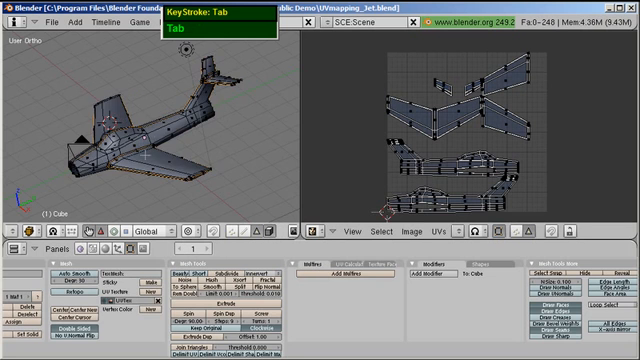
pyautogui.press('Tab')
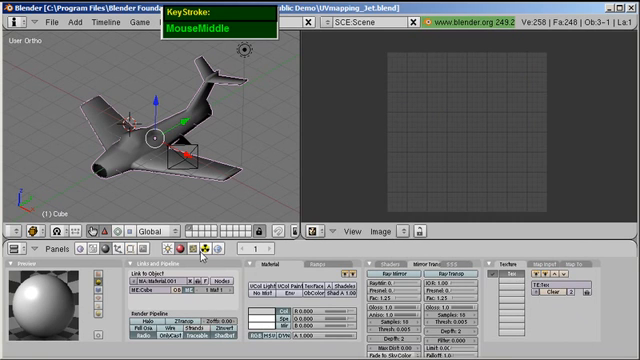
# - Add a new texture to the jet's material with Texture Type set to Image
pyautogui.click(180, 246)
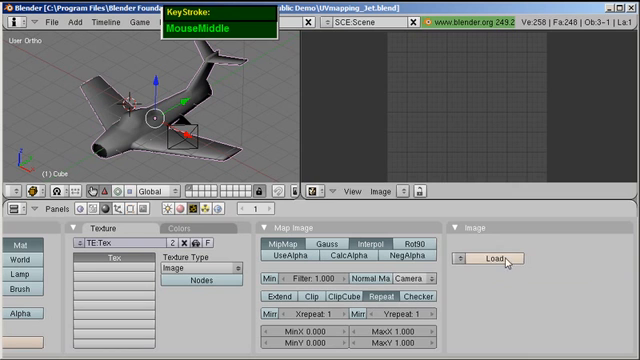
# - Load the exported PNG from the file browser as the texture's image
pyautogui.click(502, 260)
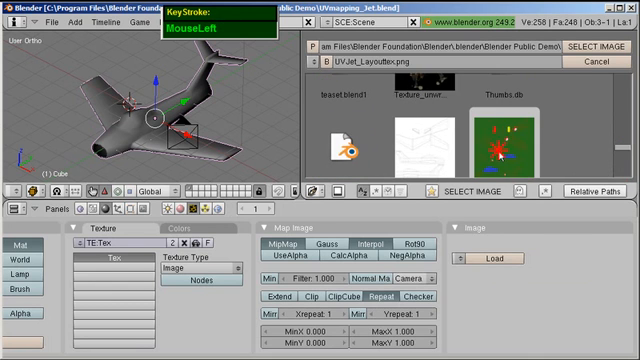
pyautogui.click(504, 144)
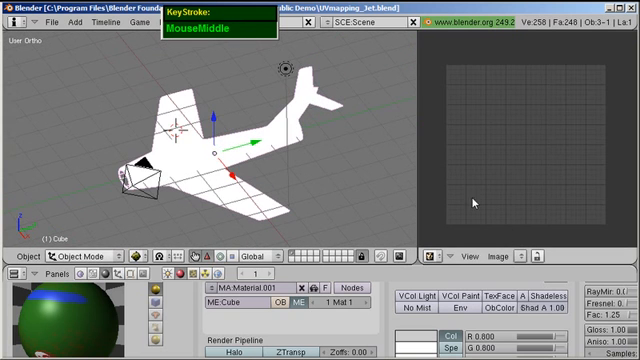
pyautogui.moveTo(288, 180)
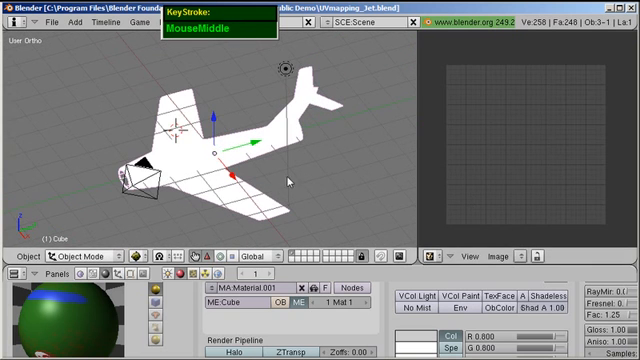
# - Switch the jet into Edit Mode so its UV layout shows
pyautogui.press('Tab')
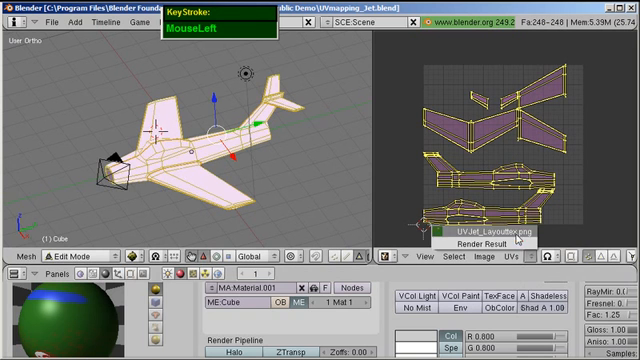
# - Pick the PNG in the UV/Image Editor and view the textured jet from the camera
pyautogui.scroll(-3)
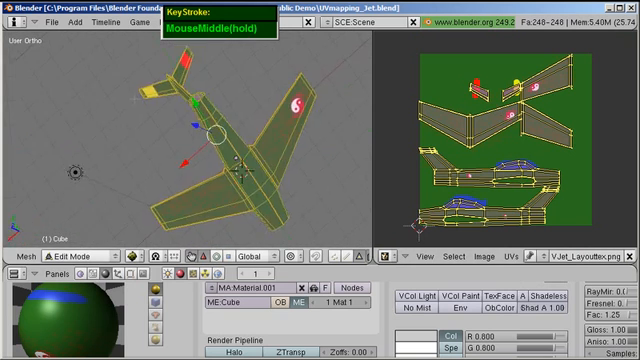
pyautogui.scroll(3)
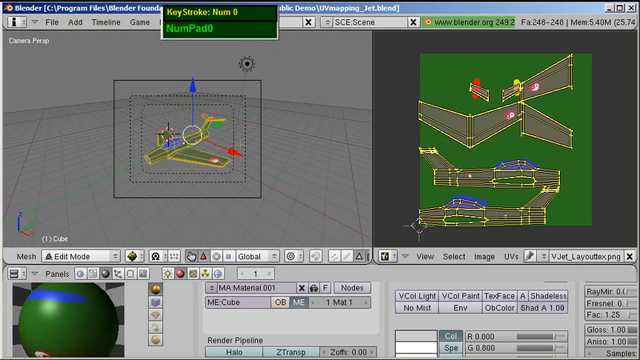
pyautogui.press('F12')
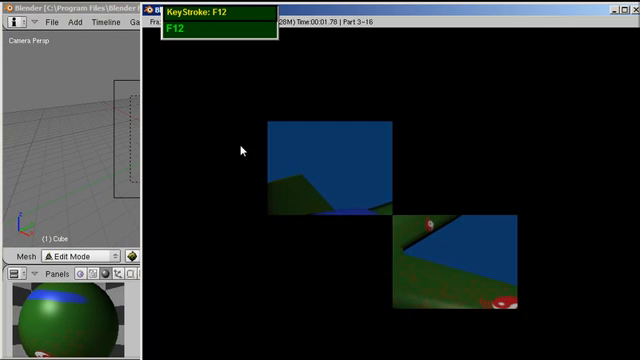
pyautogui.press('F12')
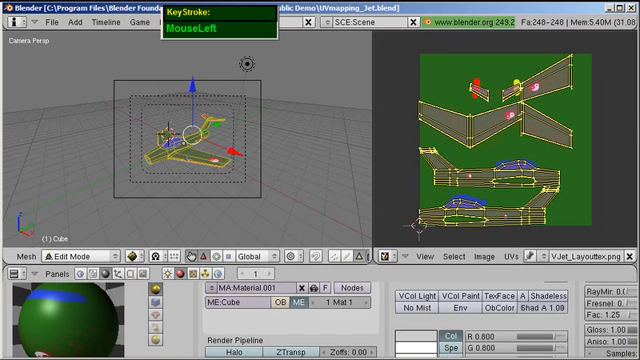
pyautogui.press('ctrl+3')
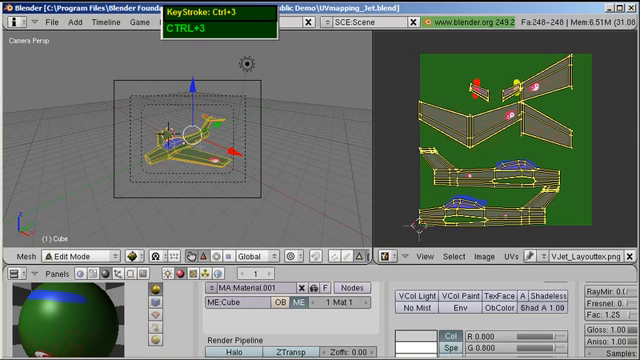
pyautogui.scroll(3)
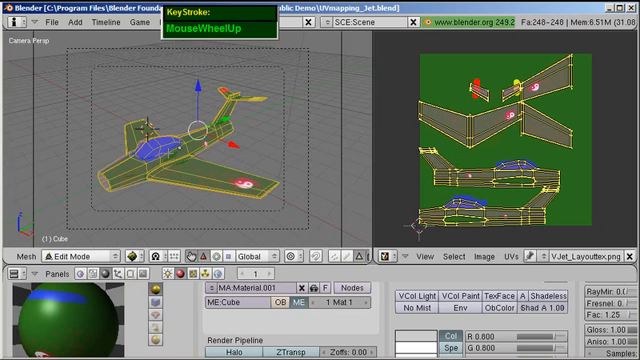
# - Leave Edit Mode and enable Blender GLSL Materials so the jet's camouflage, roundels and stripes show
pyautogui.press('Tab')
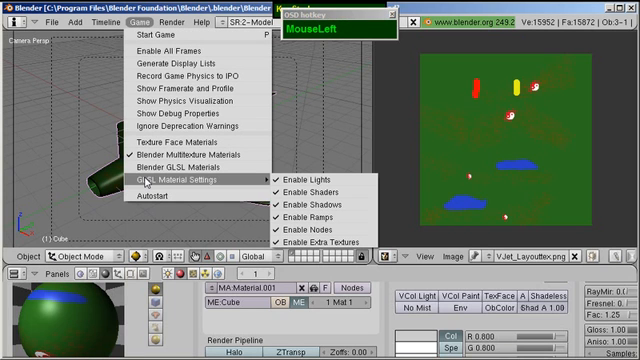
pyautogui.moveTo(172, 170)
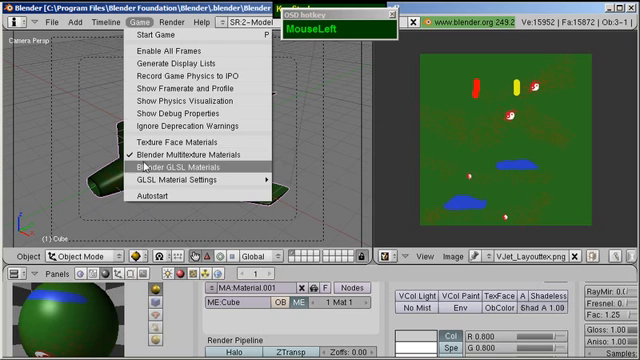
pyautogui.click(164, 172)
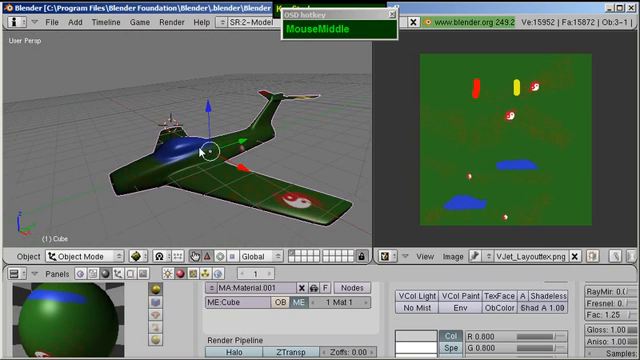
# - Render the textured jet with F12, showing green camouflage, blue canopy and red-white roundel
pyautogui.press('F12')
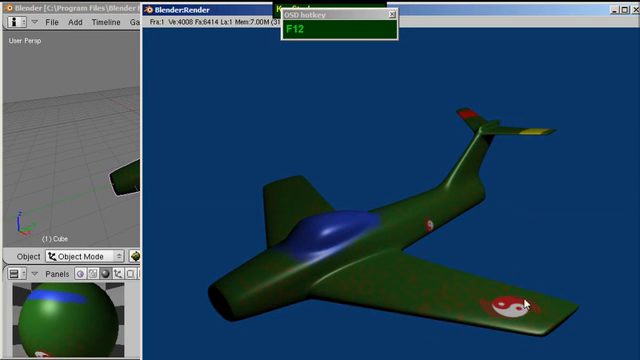
pyautogui.moveTo(468, 244)
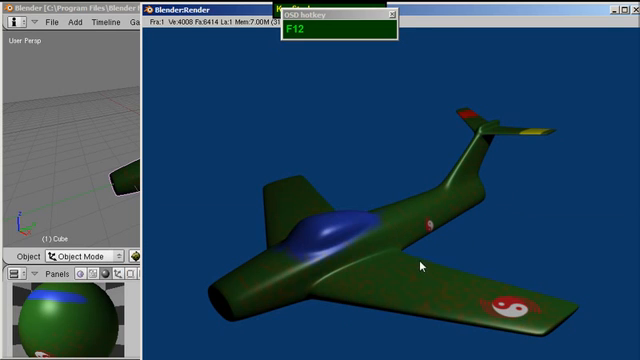
pyautogui.moveTo(288, 292)
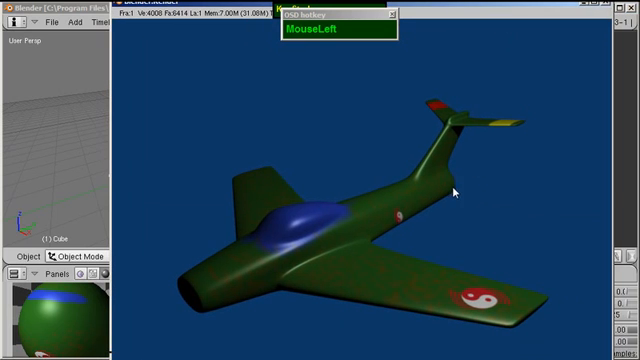
pyautogui.moveTo(552, 256)
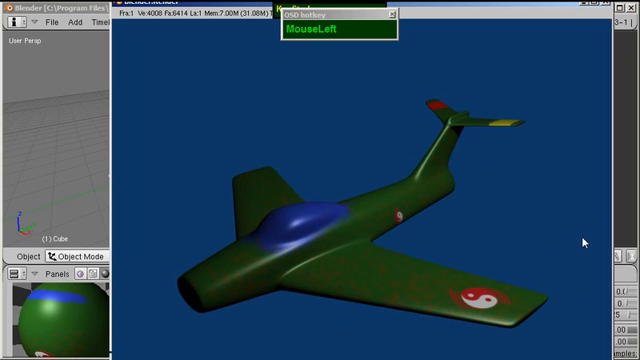
pyautogui.moveTo(610, 232)
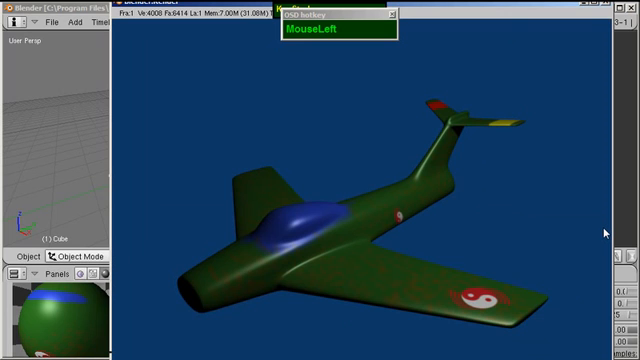